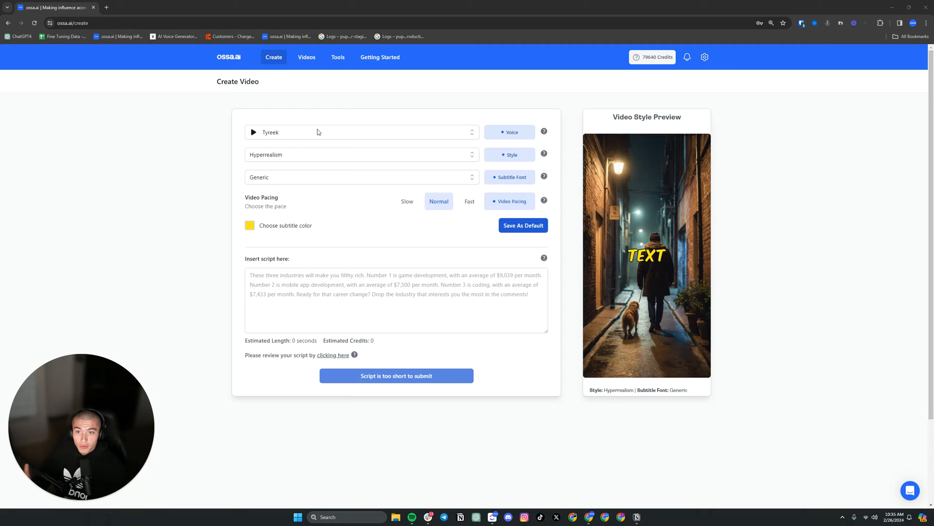
Step: Preview the Carl voice and make Carl the narrator instead of Tyreek
{"action": "left_click", "coordinate": [362, 132]}
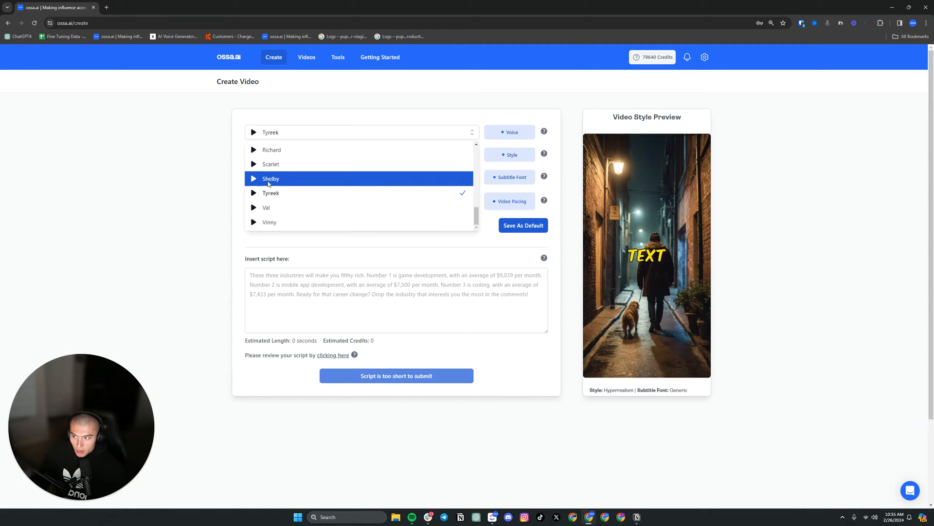
{"action": "mouse_move", "coordinate": [254, 166]}
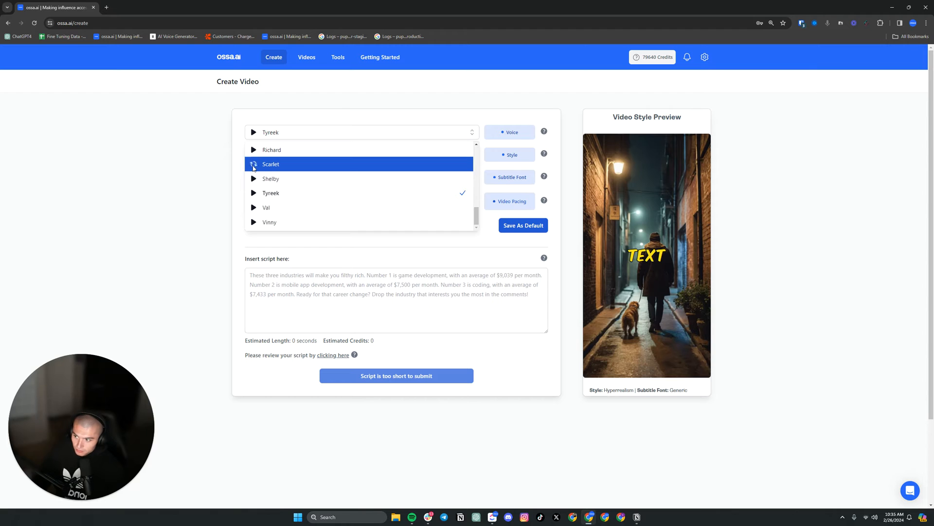
{"action": "mouse_move", "coordinate": [296, 183]}
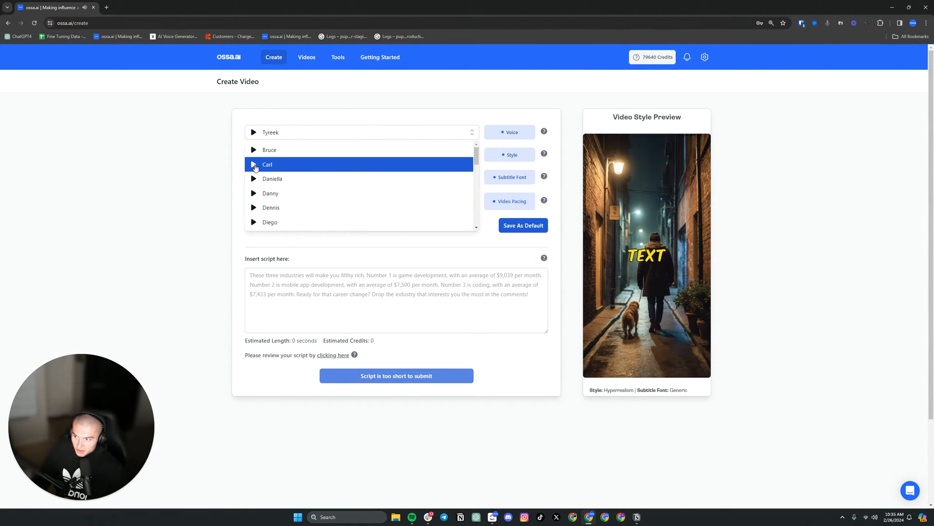
{"action": "left_click", "coordinate": [254, 165]}
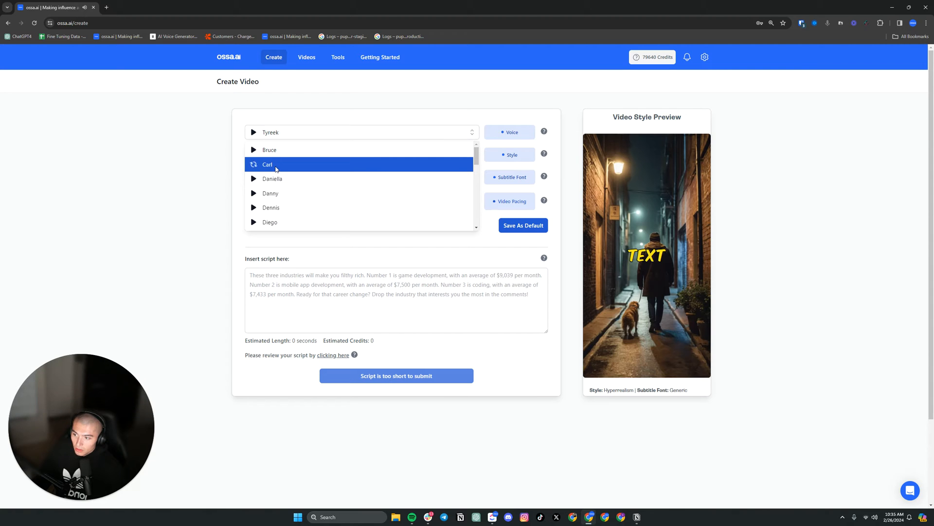
{"action": "left_click", "coordinate": [276, 164]}
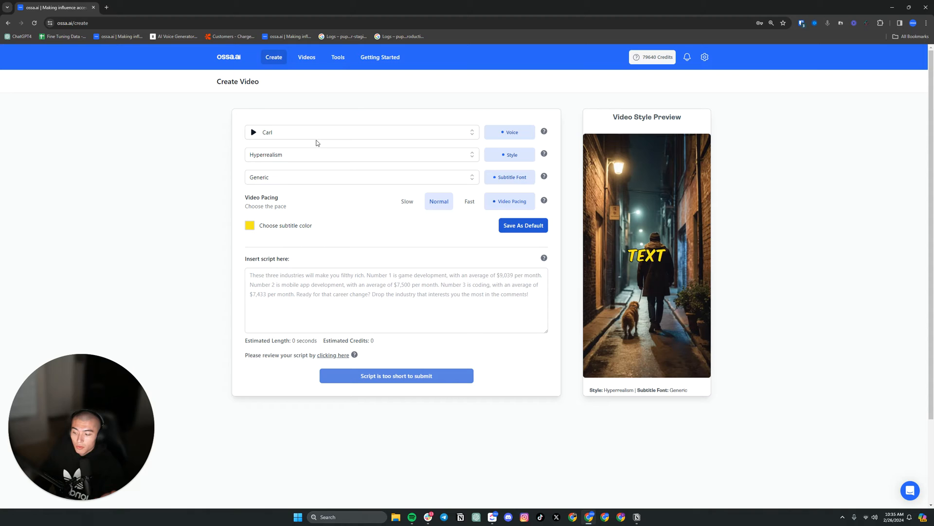
Step: Choose RPG Video Game in the Style dropdown, replacing Hyperrealism
{"action": "left_click", "coordinate": [362, 155]}
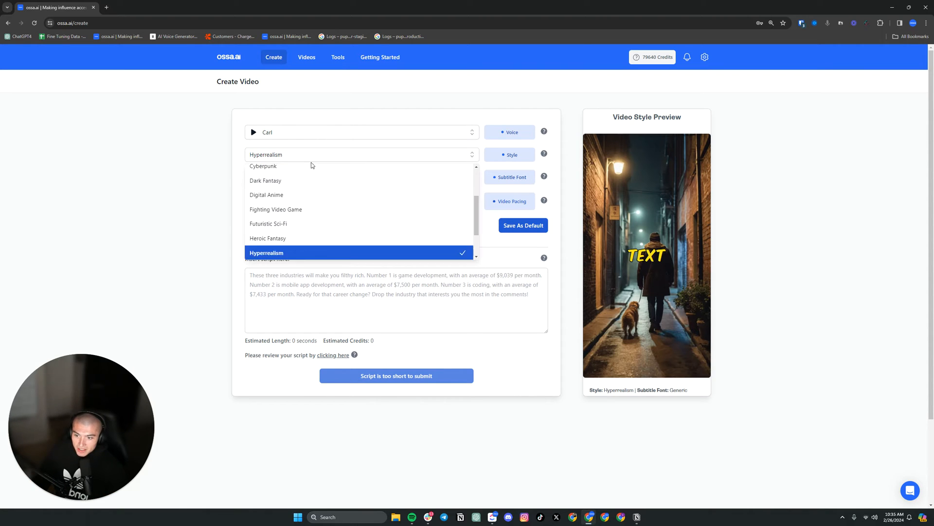
{"action": "mouse_move", "coordinate": [316, 181]}
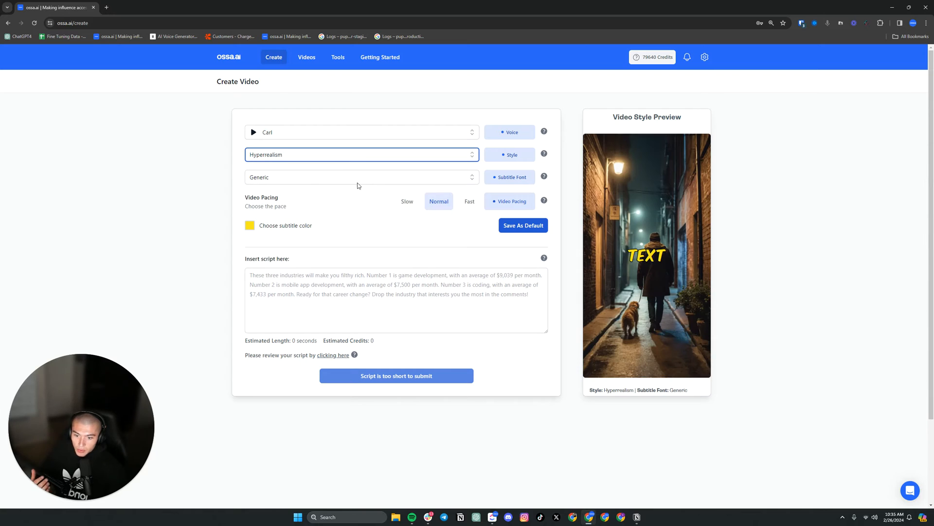
{"action": "mouse_move", "coordinate": [349, 174]}
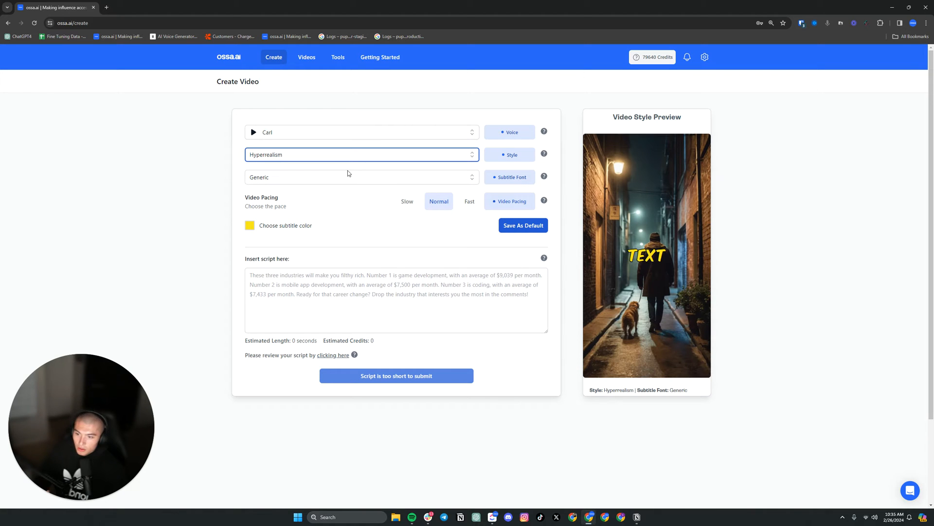
{"action": "left_click", "coordinate": [362, 155]}
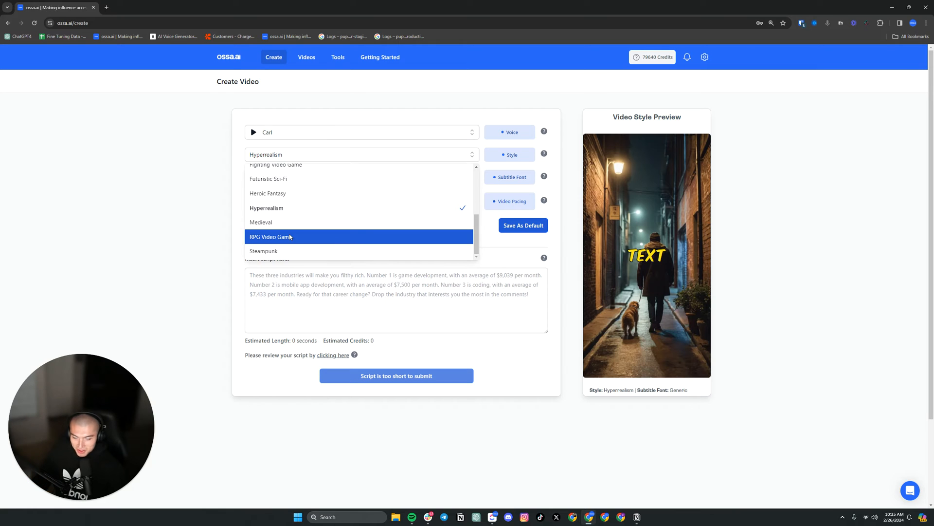
{"action": "left_click", "coordinate": [272, 237]}
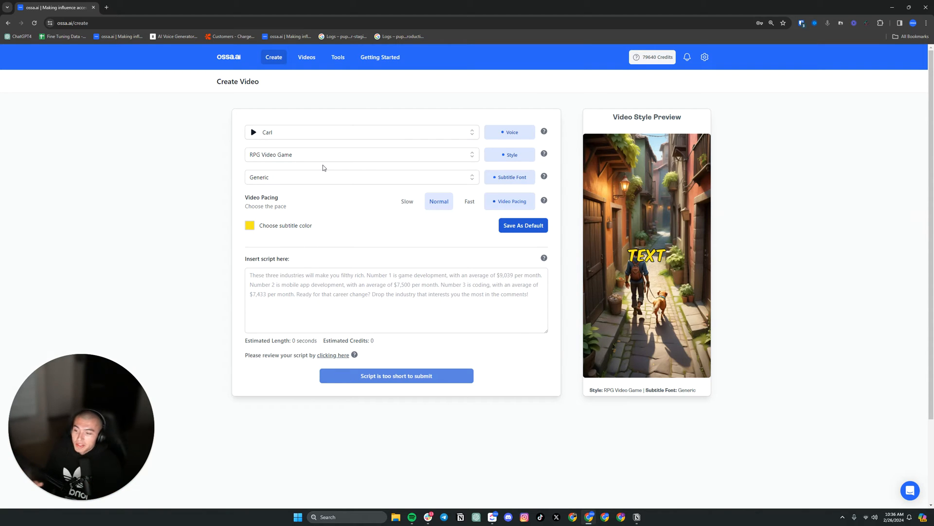
{"action": "mouse_move", "coordinate": [333, 184]}
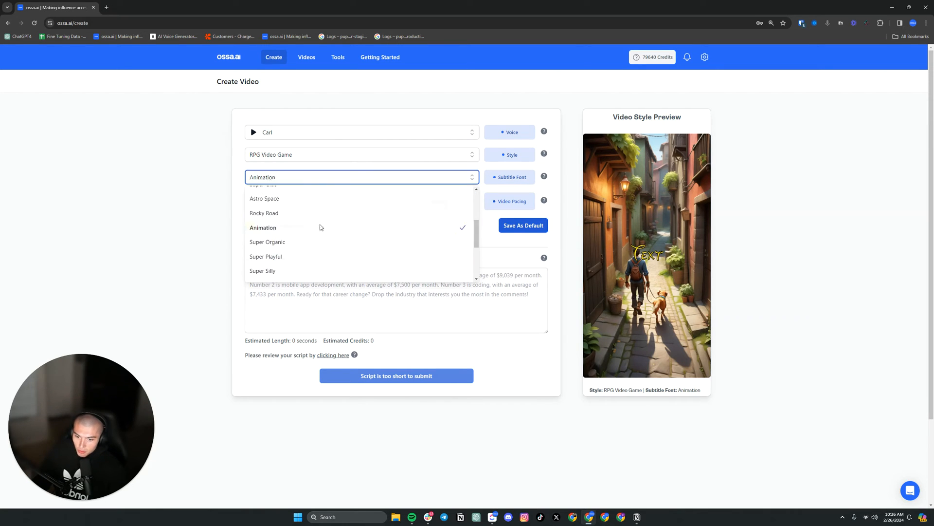
Step: Try several subtitle fonts, including Weird Comic, before settling on None
{"action": "scroll", "scroll_direction": "down", "scroll_amount": 3}
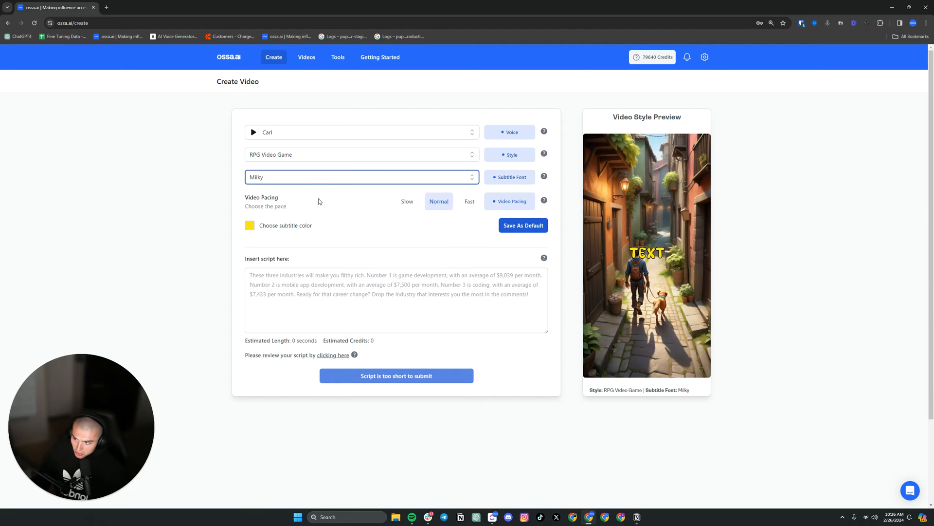
{"action": "left_click", "coordinate": [361, 178]}
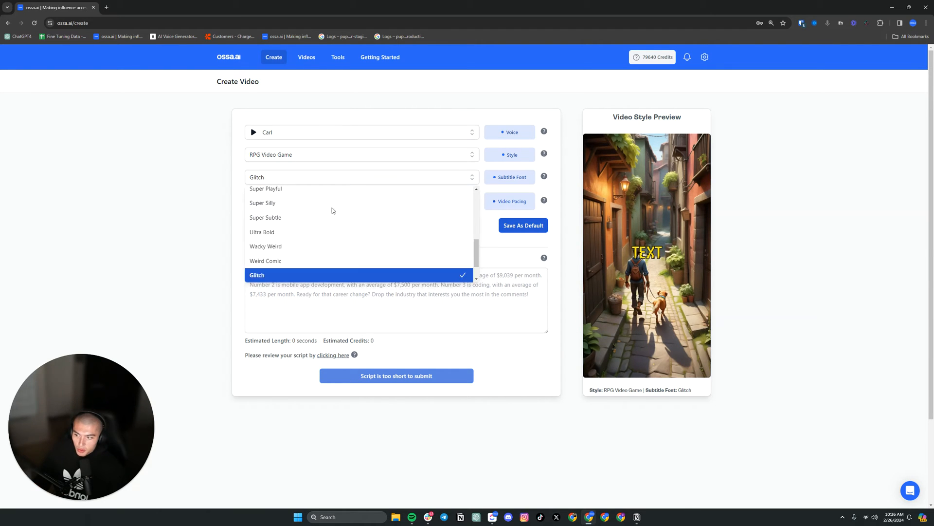
{"action": "left_click", "coordinate": [266, 246]}
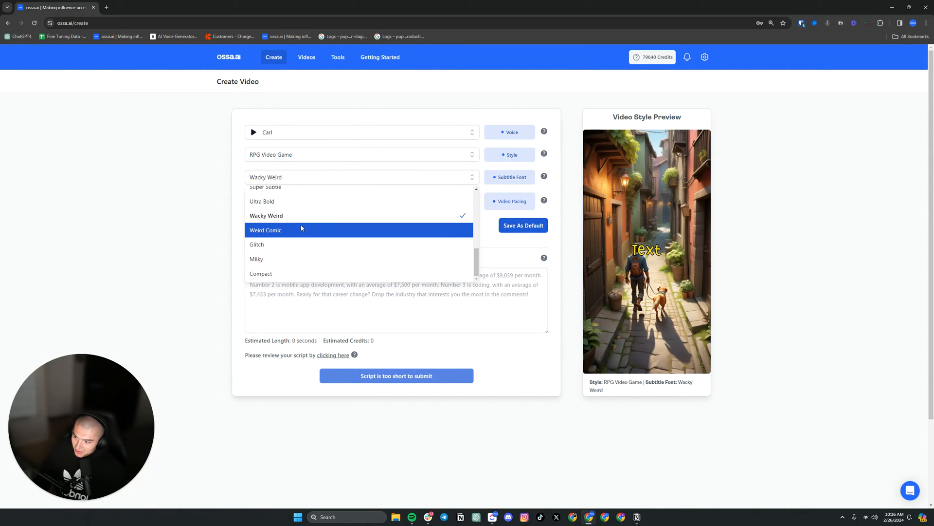
{"action": "left_click", "coordinate": [265, 230]}
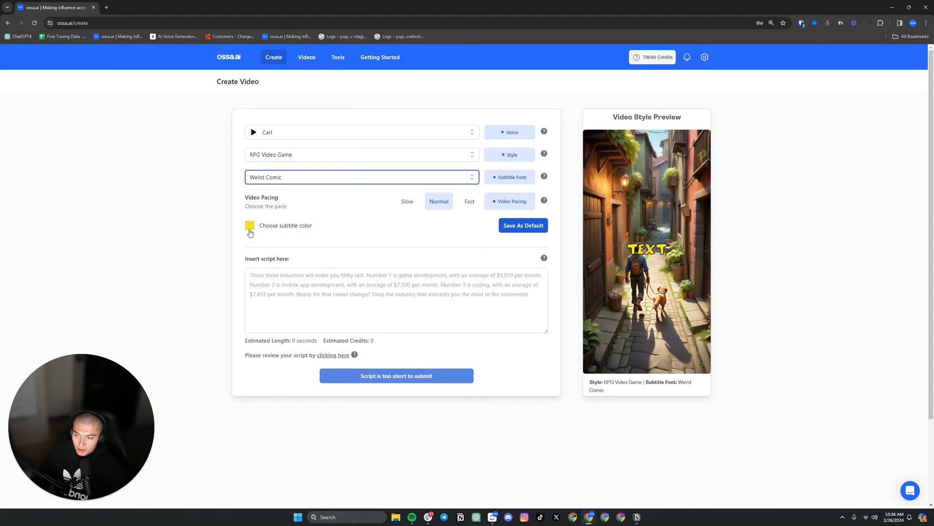
{"action": "left_click", "coordinate": [362, 177]}
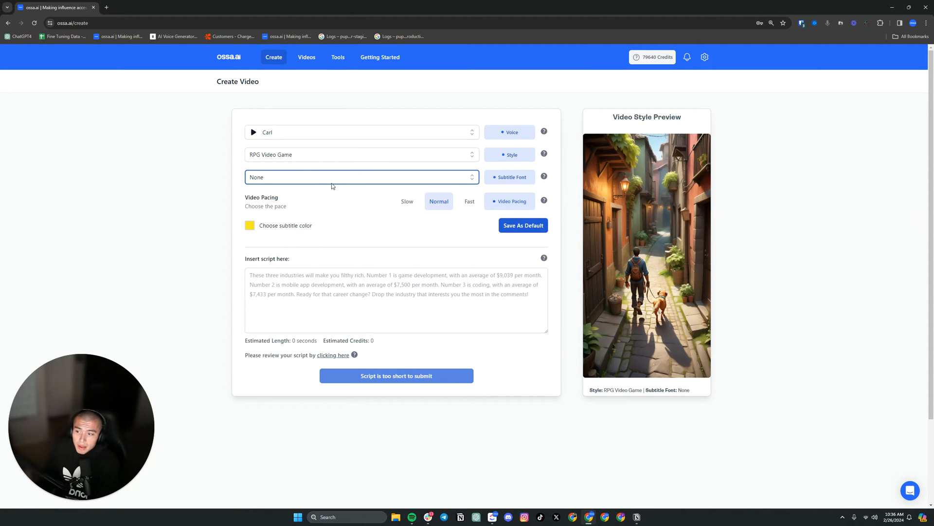
{"action": "mouse_move", "coordinate": [325, 182]}
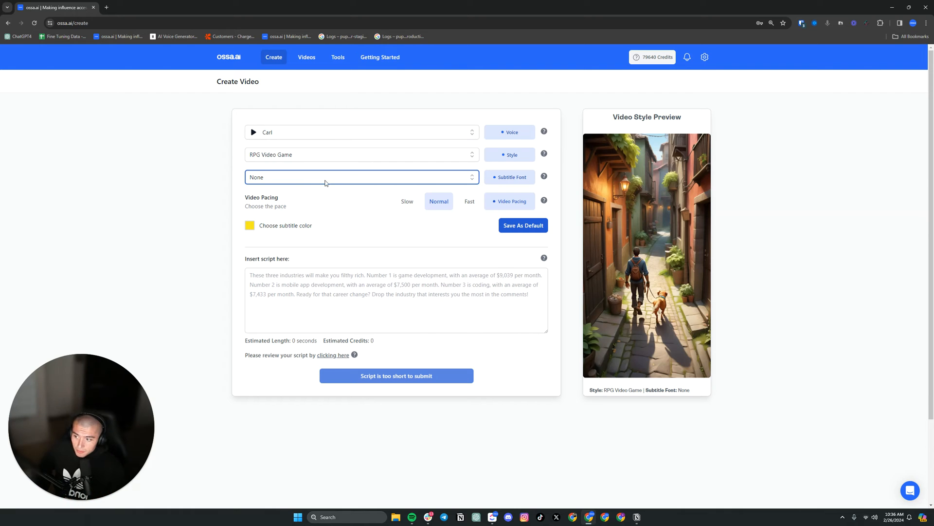
{"action": "mouse_move", "coordinate": [310, 179]}
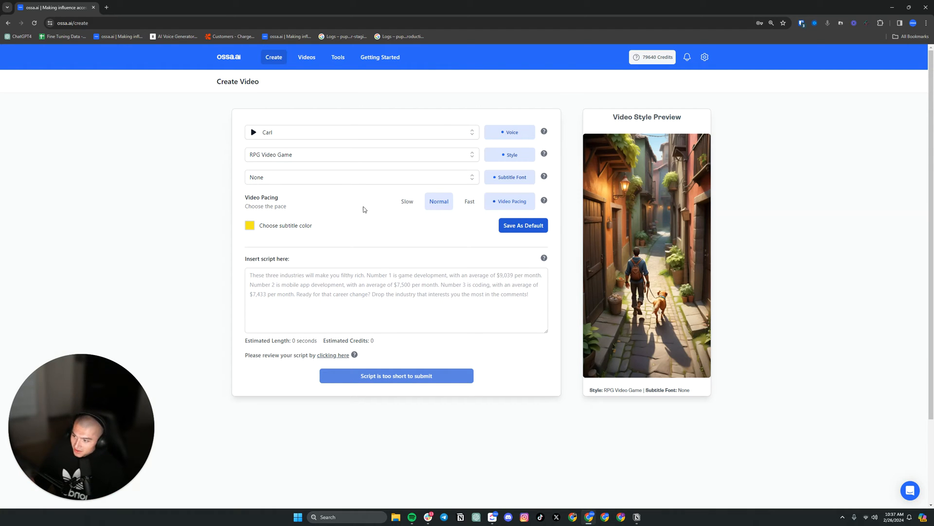
{"action": "mouse_move", "coordinate": [407, 204]}
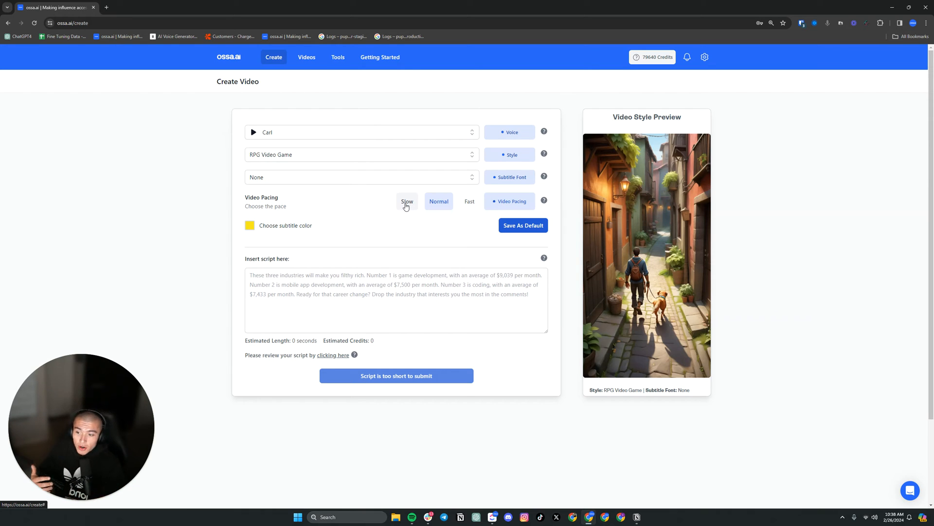
{"action": "left_click", "coordinate": [377, 274]}
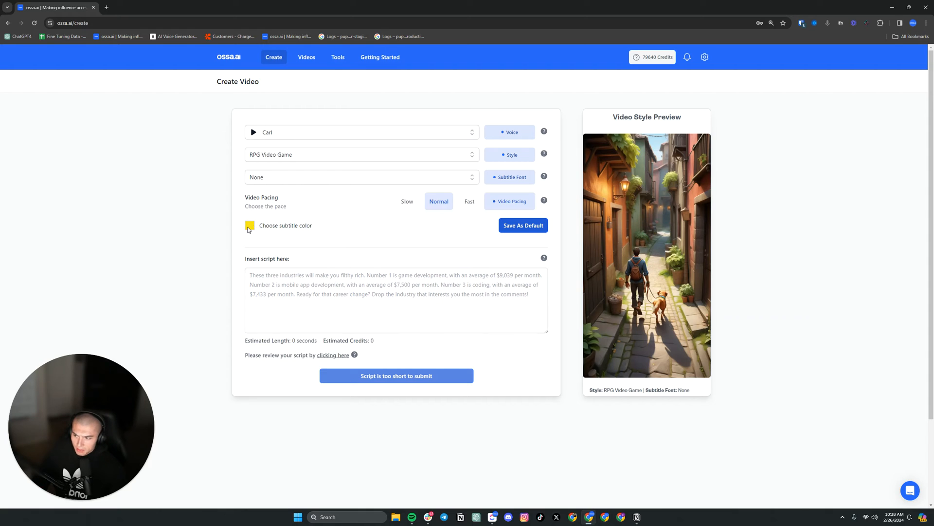
Step: Keep the subtitle colour yellow and bring up the subtitle font list
{"action": "left_click", "coordinate": [249, 225]}
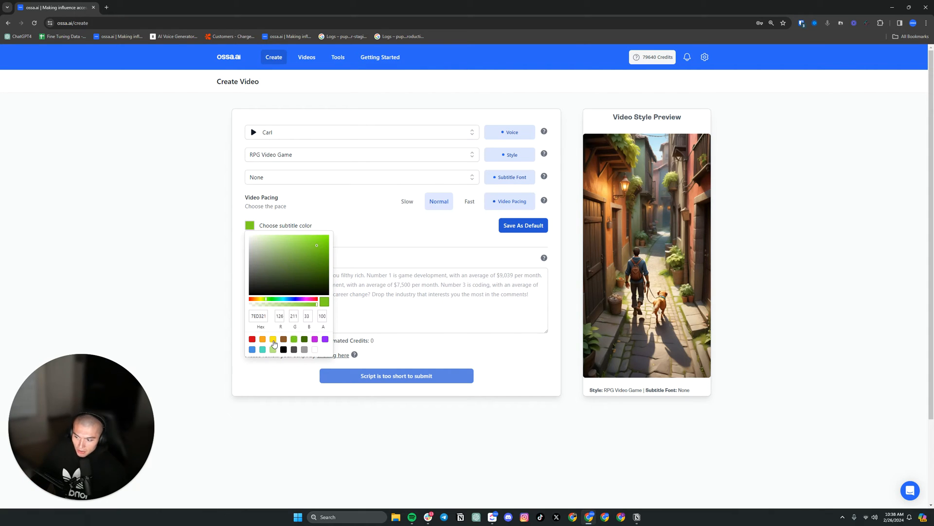
{"action": "left_click", "coordinate": [273, 339]}
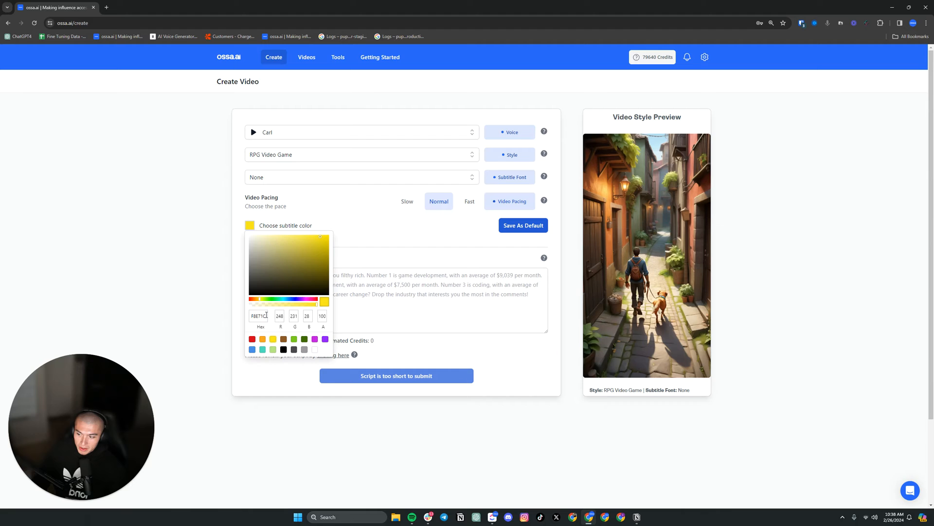
{"action": "left_click", "coordinate": [272, 338]}
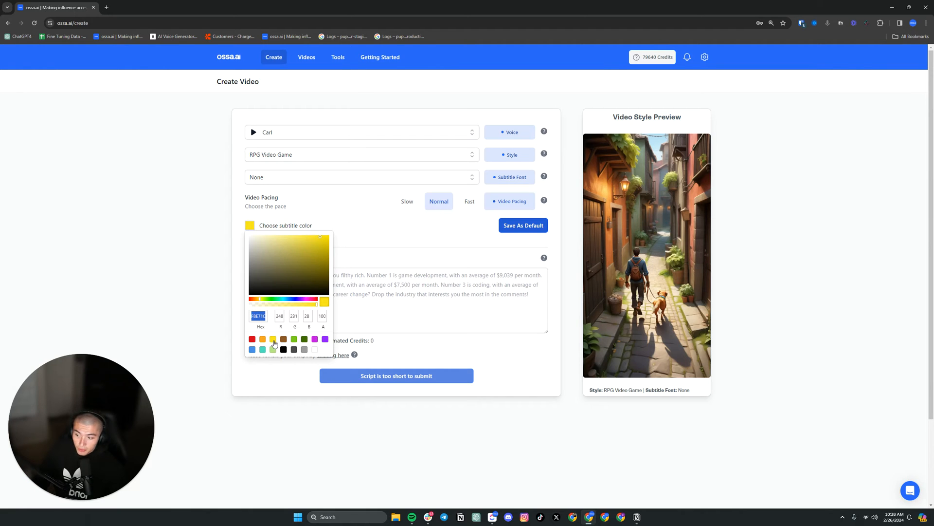
{"action": "left_click", "coordinate": [262, 339]}
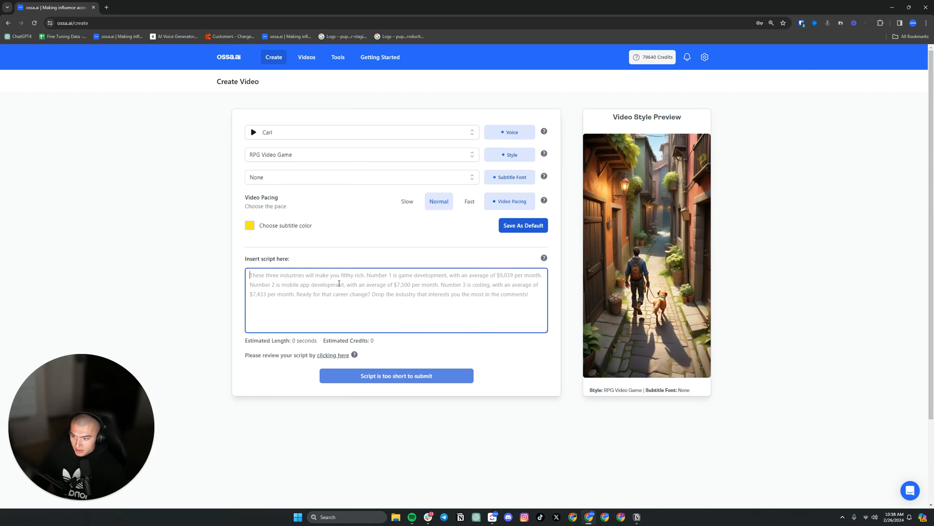
{"action": "left_click", "coordinate": [360, 177]}
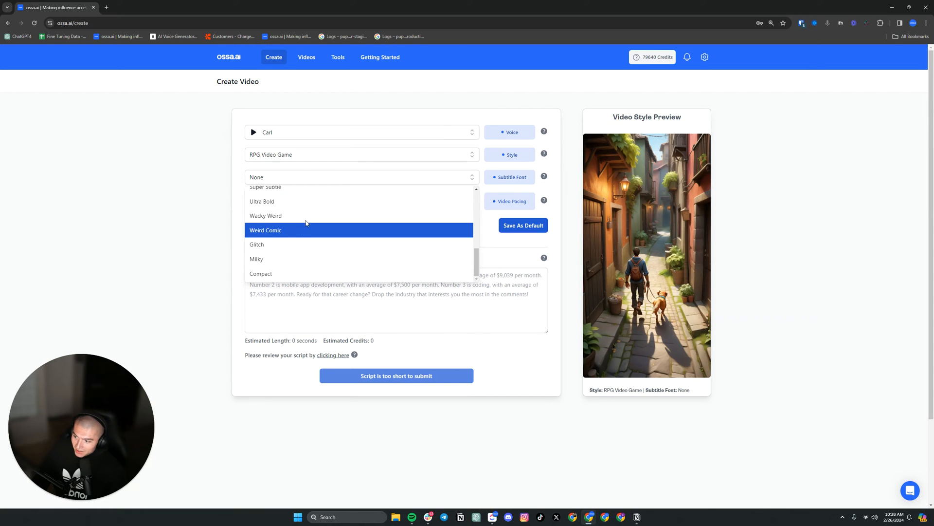
Step: Select Weird Comic as the subtitle font
{"action": "left_click", "coordinate": [265, 230]}
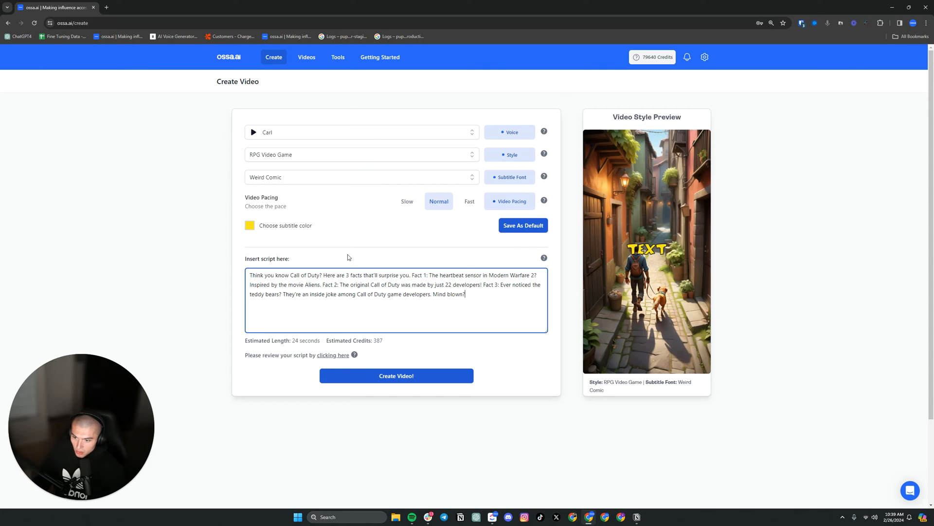
Step: Save the current settings as default and reselect the Weird Comic font
{"action": "left_click", "coordinate": [523, 225]}
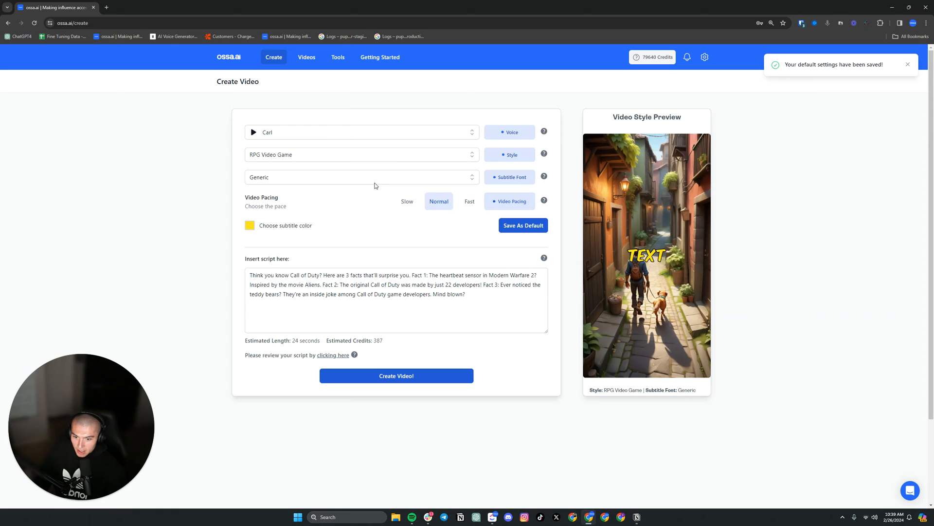
{"action": "left_click", "coordinate": [362, 177]}
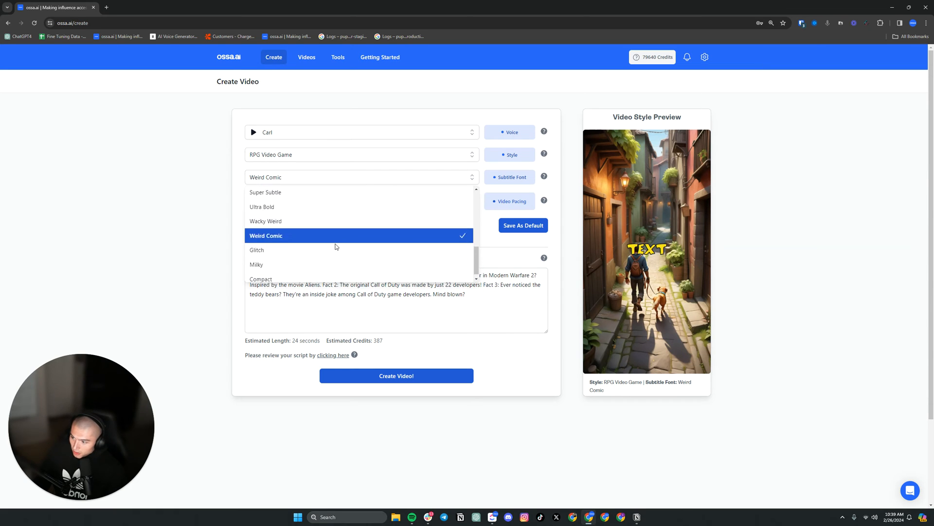
{"action": "left_click", "coordinate": [266, 235]}
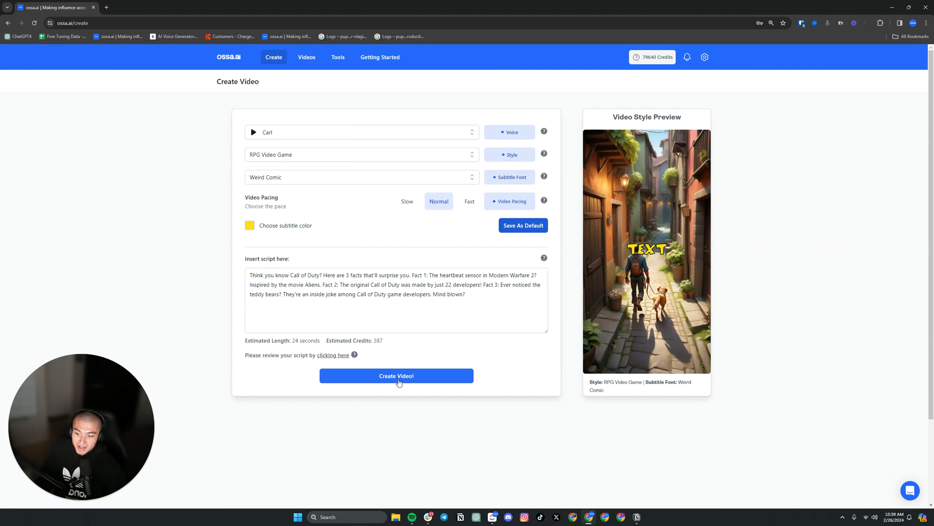
{"action": "left_click", "coordinate": [270, 275]}
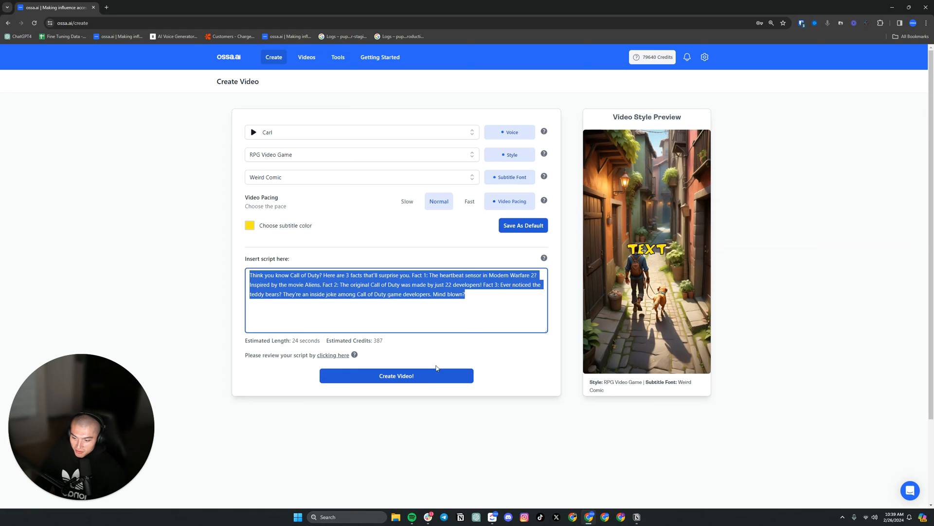
Step: Create the Call of Duty video and view its script in Video History
{"action": "left_click", "coordinate": [396, 375]}
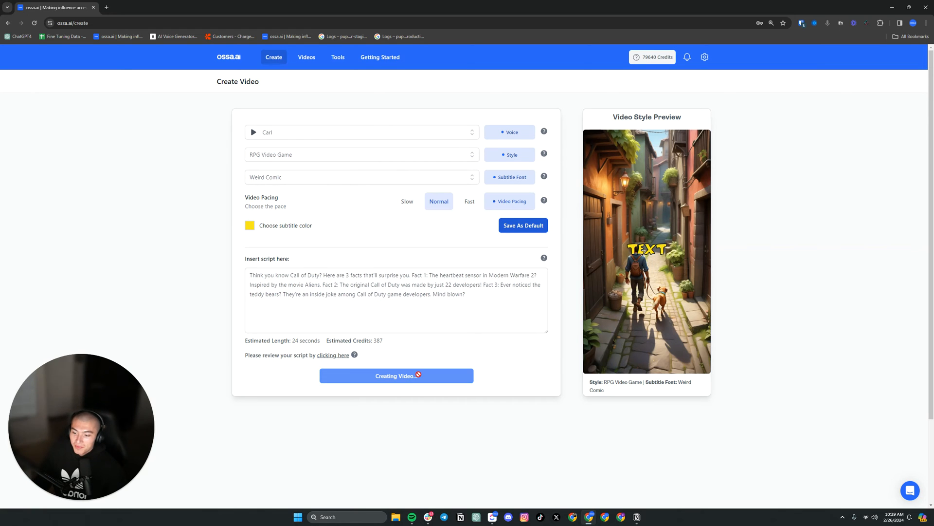
{"action": "left_click", "coordinate": [397, 376]}
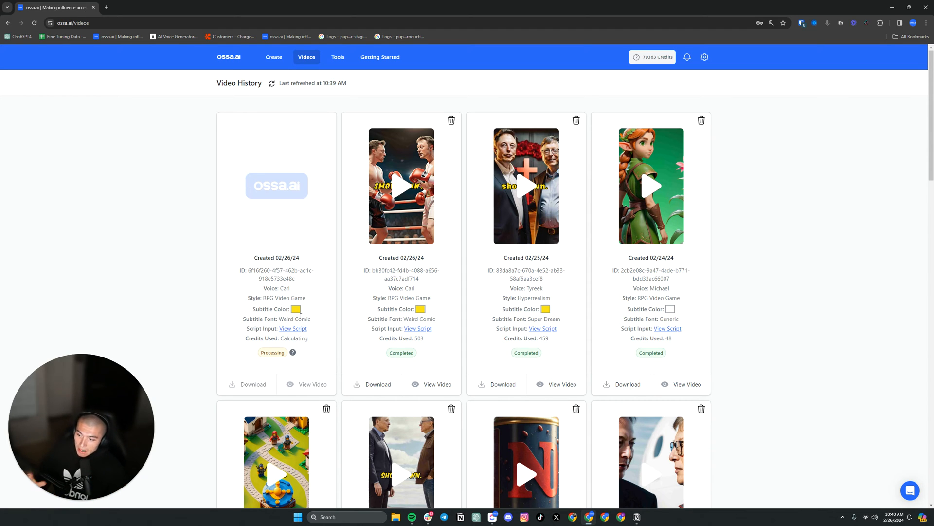
{"action": "left_click_drag", "start_coordinate": [259, 297], "coordinate": [310, 308]}
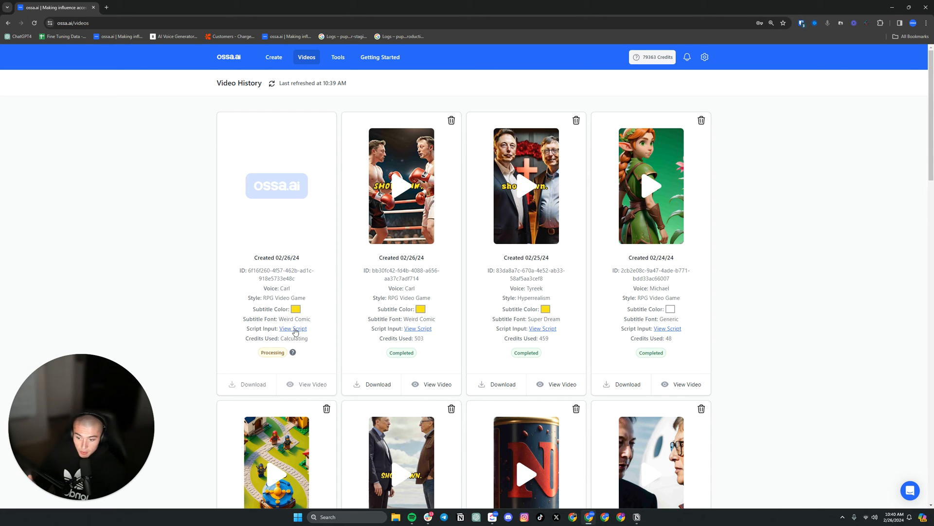
{"action": "left_click", "coordinate": [293, 329]}
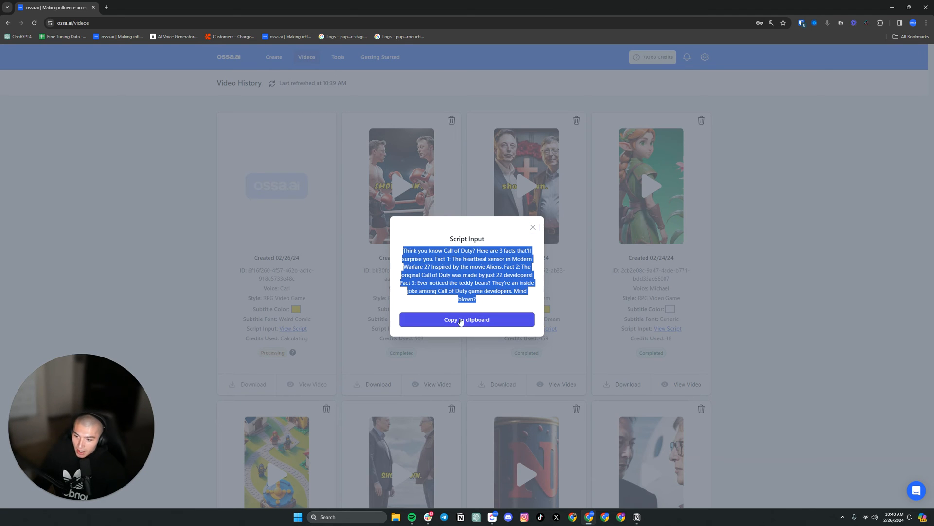
Step: Copy the processing video's script to the clipboard and return to Create
{"action": "left_click", "coordinate": [467, 320]}
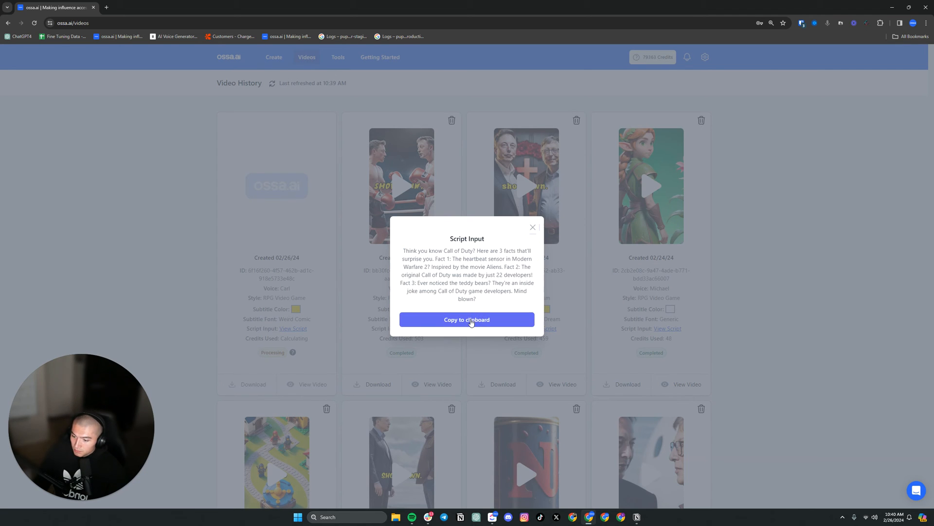
{"action": "left_click", "coordinate": [467, 320]}
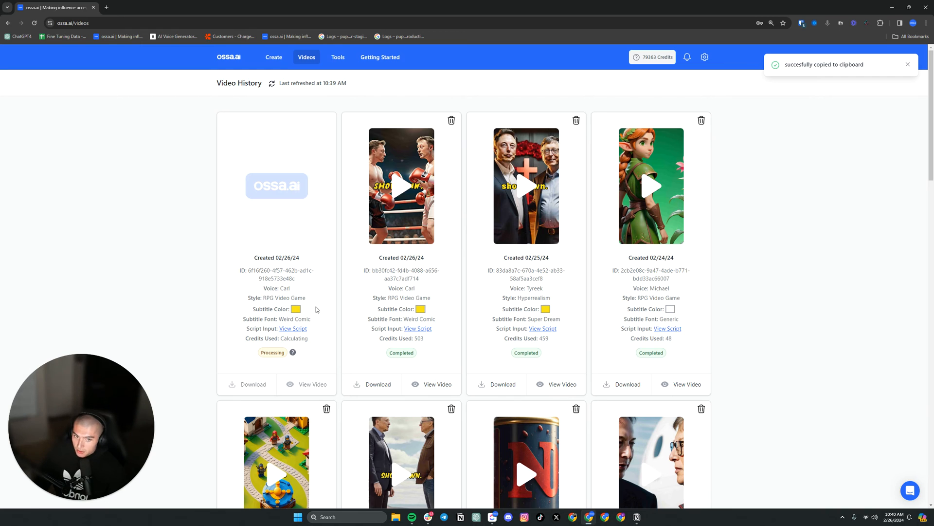
{"action": "left_click", "coordinate": [273, 57]}
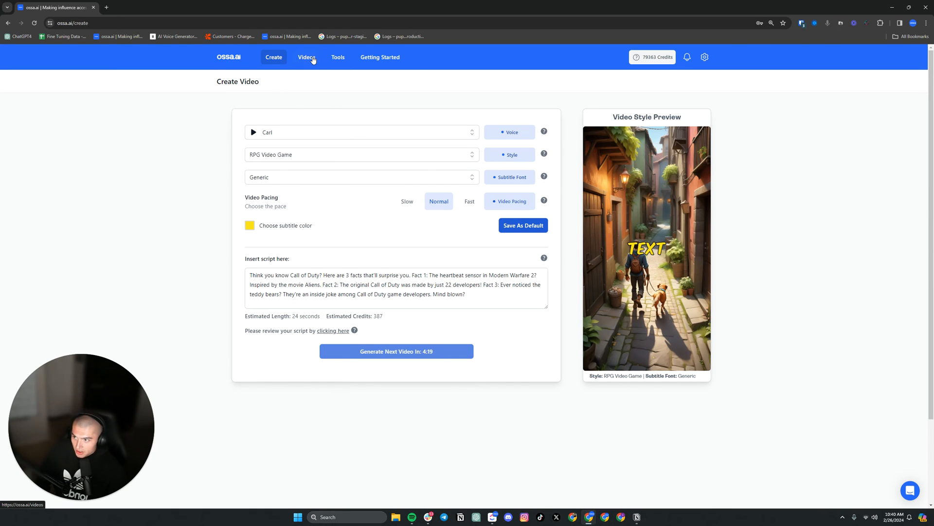
Step: Open Video History and close the boxing showdown video preview
{"action": "left_click", "coordinate": [307, 56]}
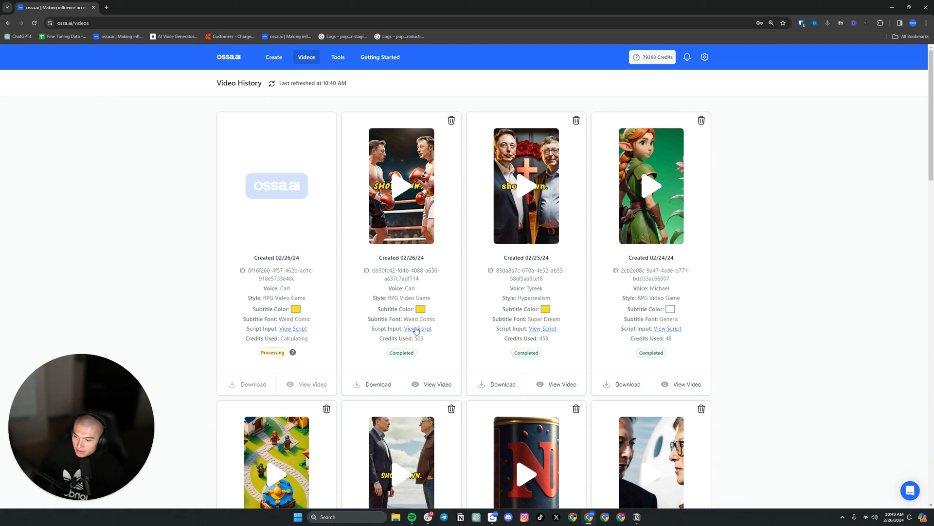
{"action": "mouse_move", "coordinate": [338, 285]}
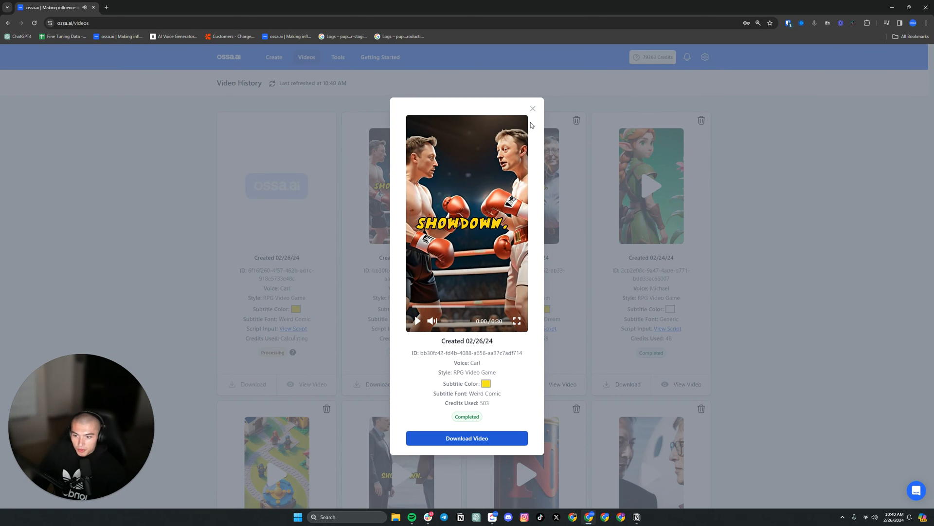
{"action": "left_click", "coordinate": [533, 108]}
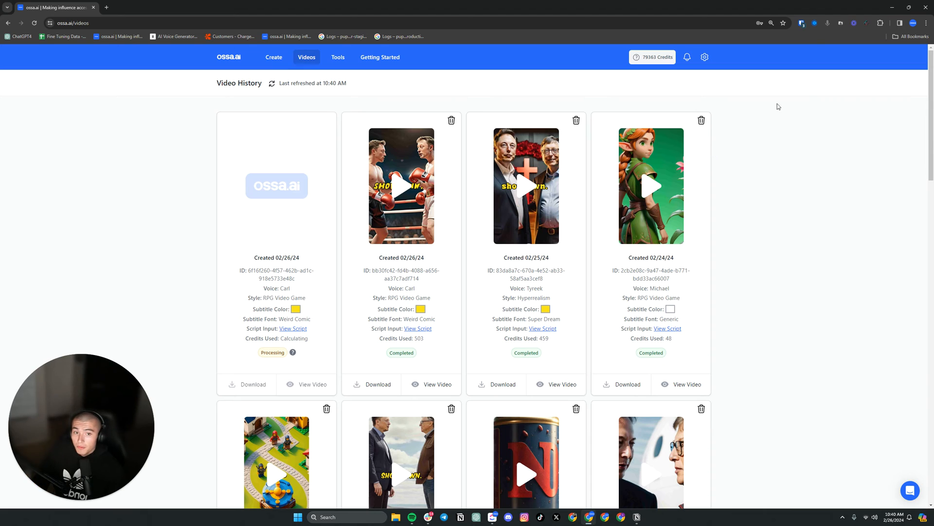
{"action": "mouse_move", "coordinate": [876, 35]}
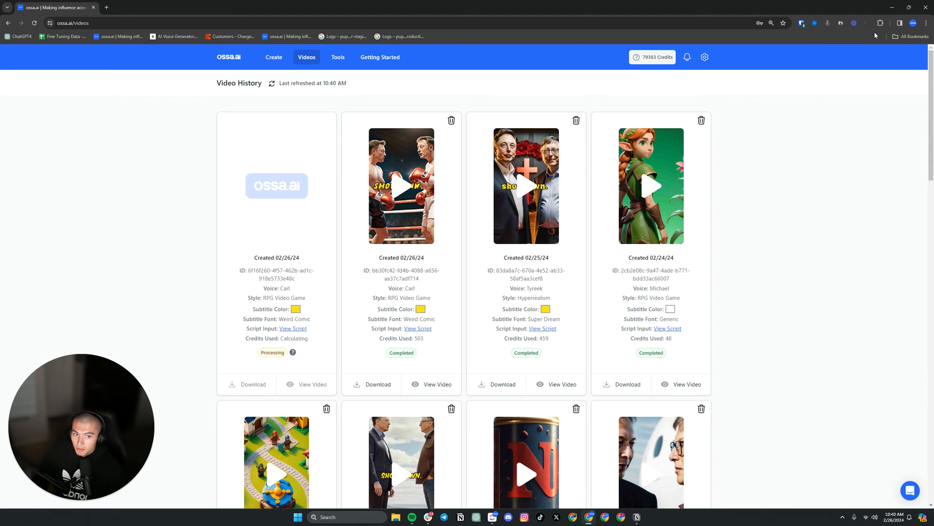
{"action": "mouse_move", "coordinate": [349, 249]}
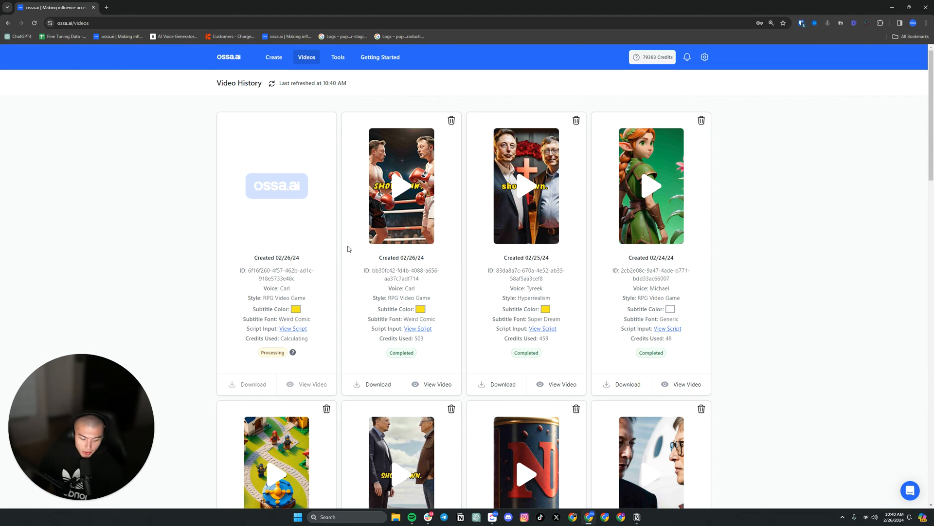
{"action": "mouse_move", "coordinate": [386, 76]}
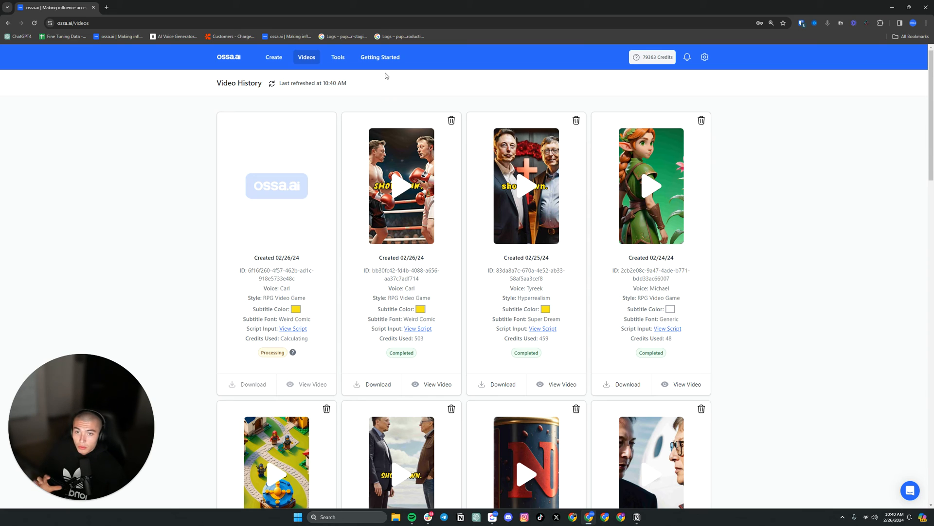
Step: Open the Tools page and view the Discord role username verification form
{"action": "left_click", "coordinate": [338, 57]}
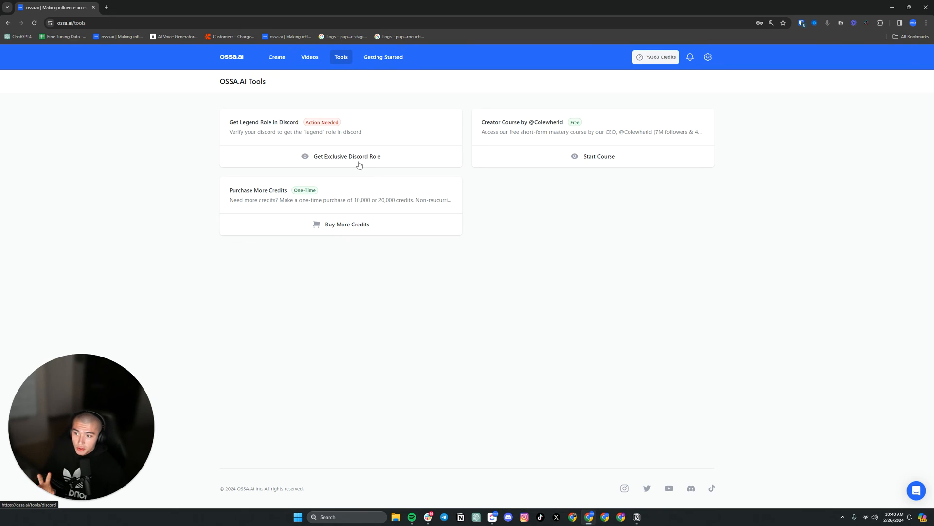
{"action": "left_click", "coordinate": [347, 157]}
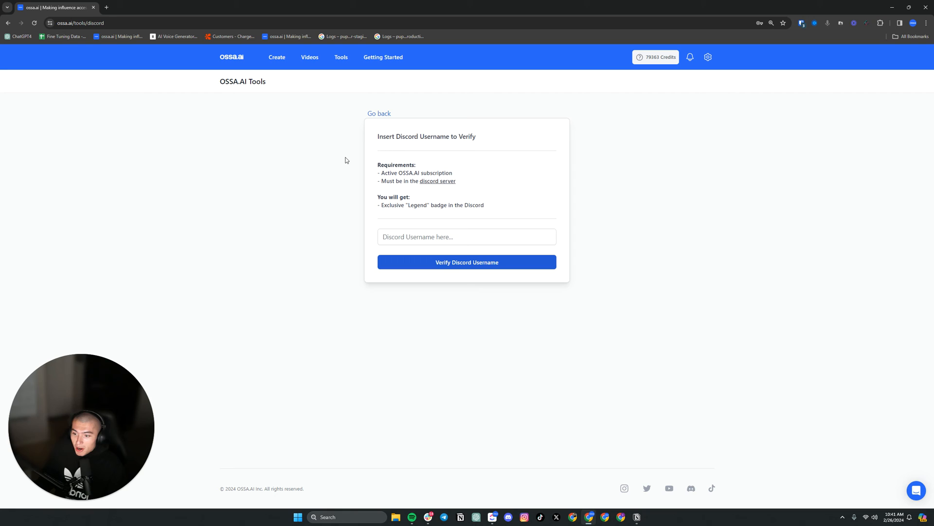
{"action": "left_click", "coordinate": [467, 237]}
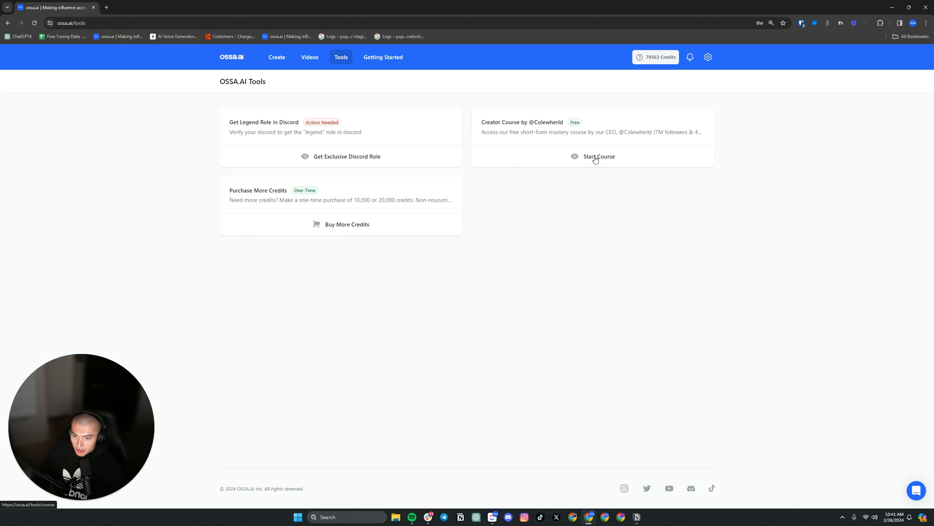
{"action": "left_click", "coordinate": [598, 156]}
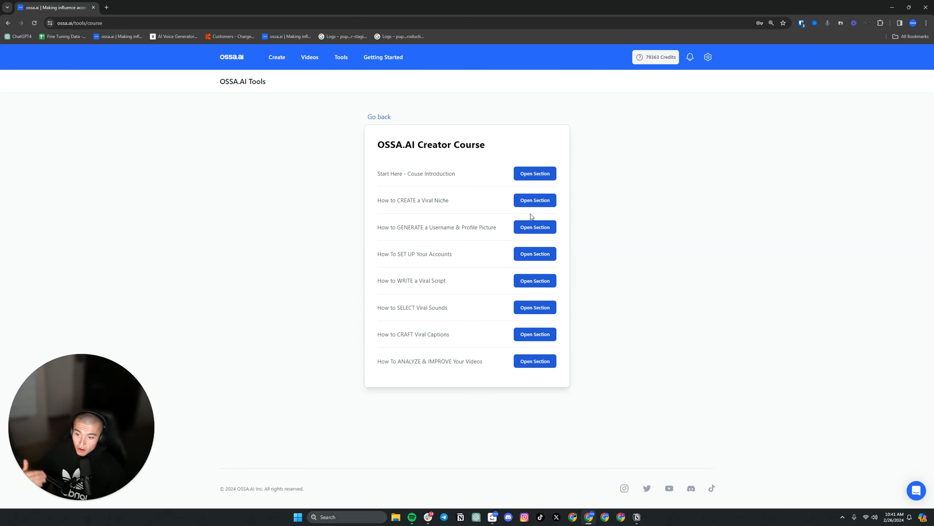
{"action": "mouse_move", "coordinate": [434, 178]}
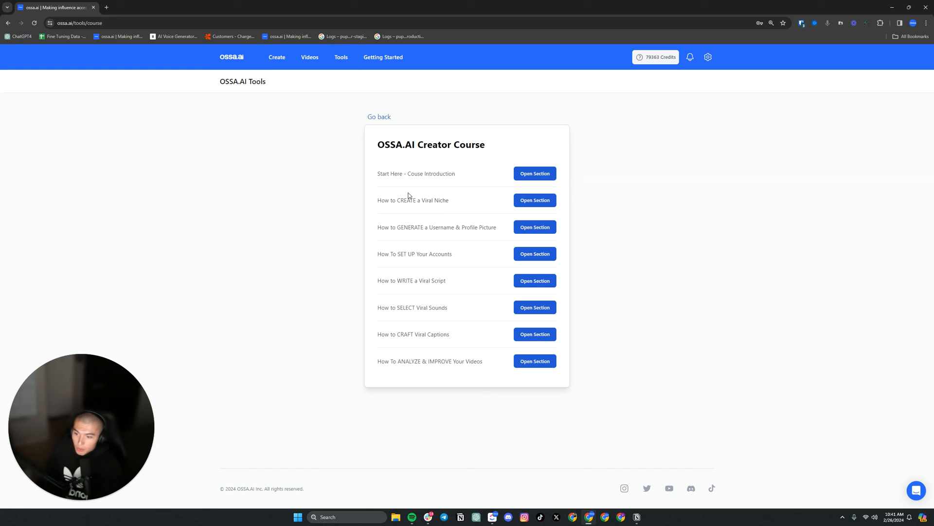
{"action": "mouse_move", "coordinate": [445, 252]}
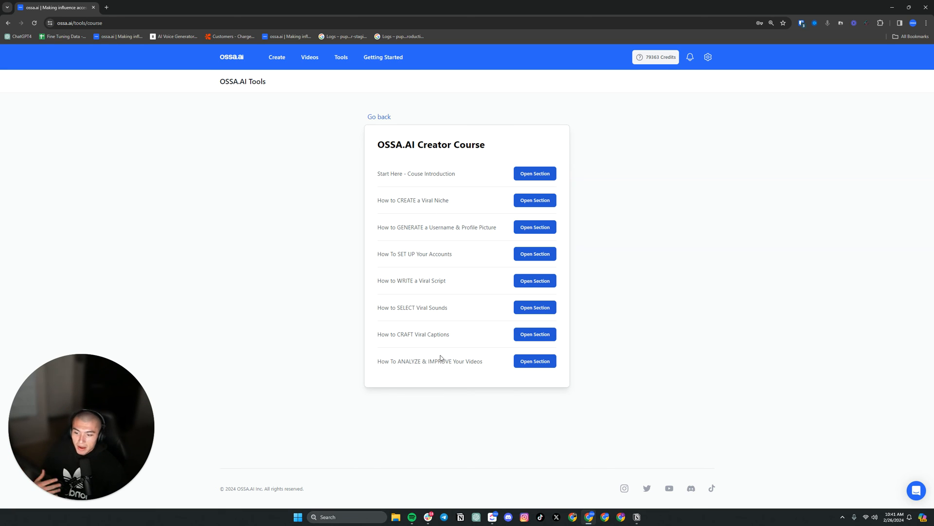
{"action": "mouse_move", "coordinate": [382, 119]}
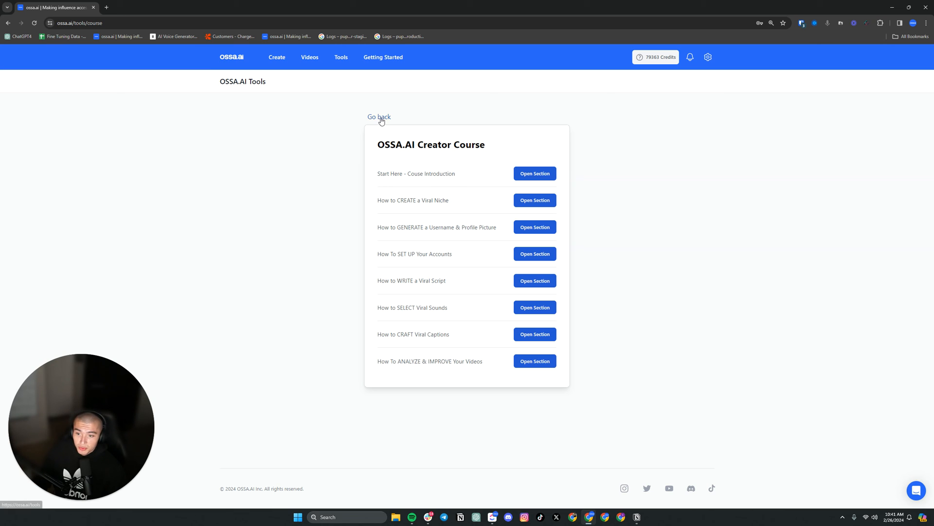
{"action": "left_click", "coordinate": [379, 117]}
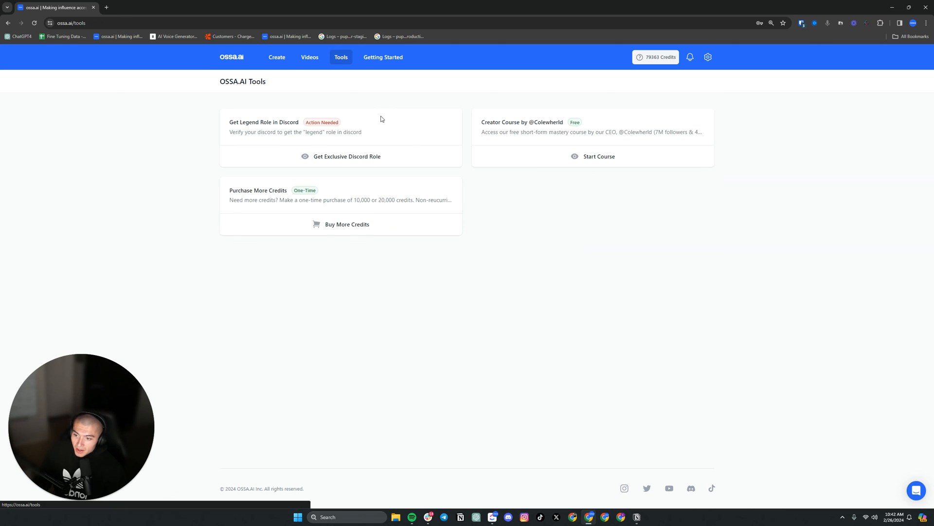
{"action": "mouse_move", "coordinate": [559, 98]}
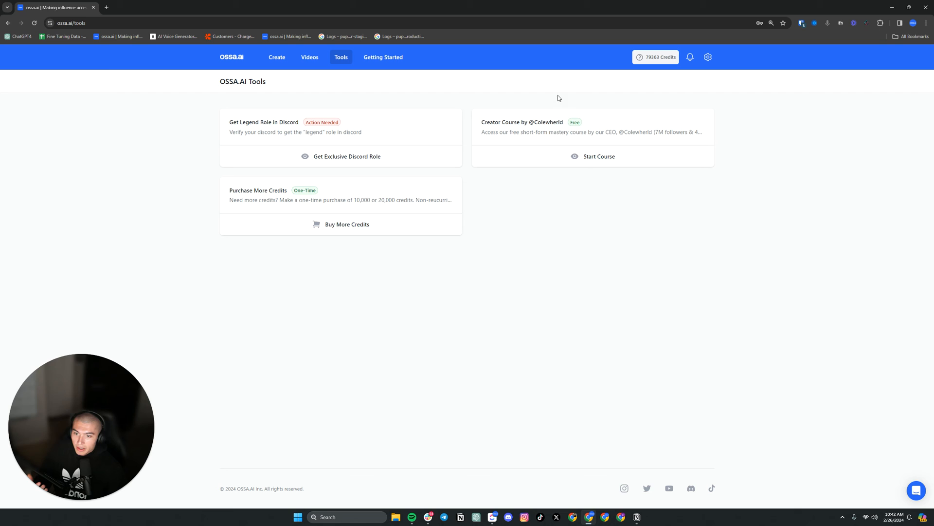
Step: Compare the 20k ($44.99) and 10k ($24.99) credit prices, then return to Create
{"action": "left_click", "coordinate": [347, 224]}
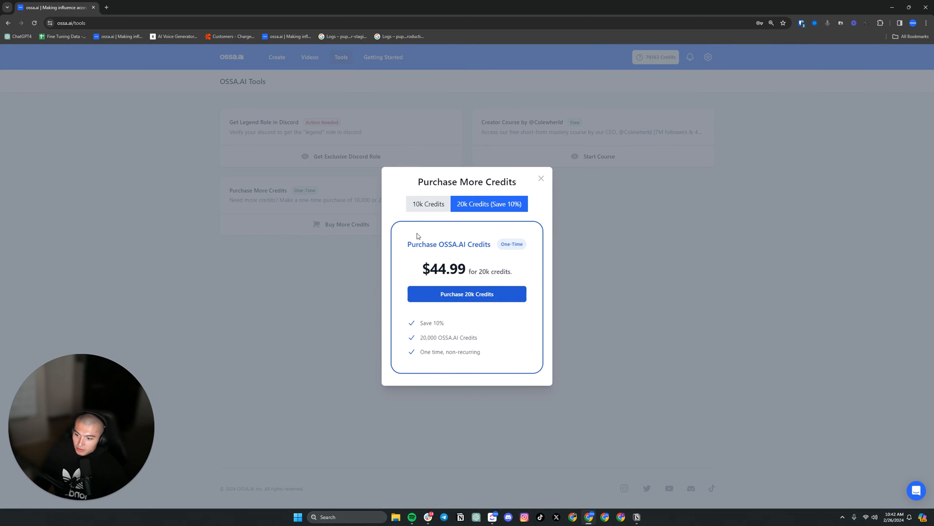
{"action": "left_click", "coordinate": [427, 204]}
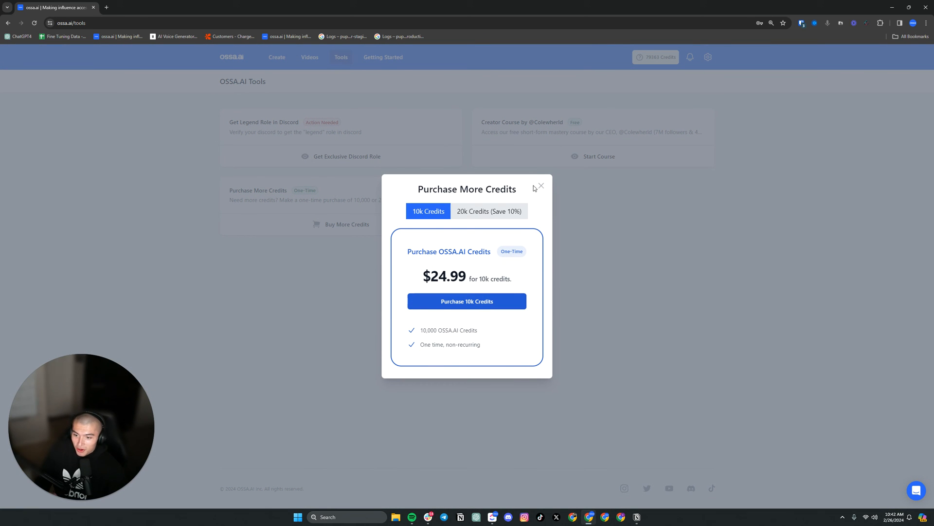
{"action": "left_click", "coordinate": [541, 186]}
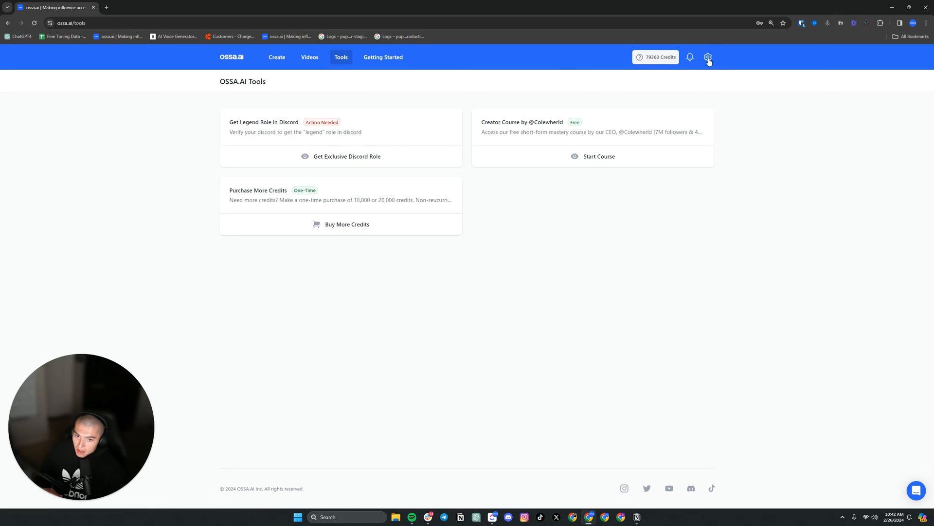
{"action": "left_click", "coordinate": [708, 57]}
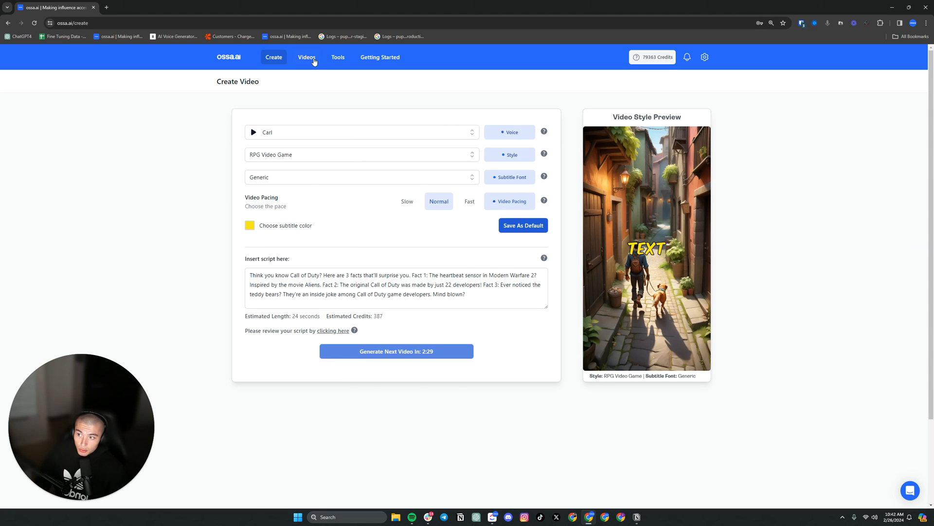
Step: Confirm the Call of Duty video is still processing in Video History, then reach Tools via Create
{"action": "left_click", "coordinate": [307, 57]}
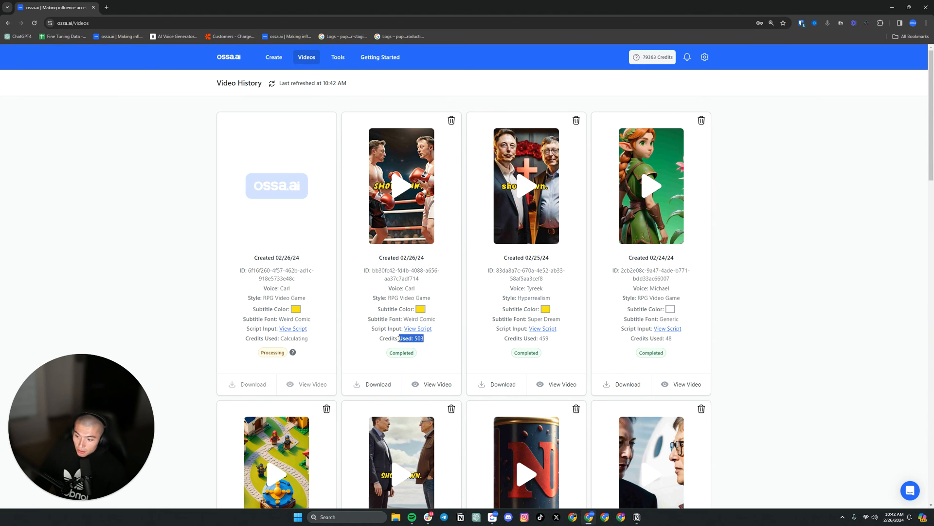
{"action": "left_click", "coordinate": [273, 57]}
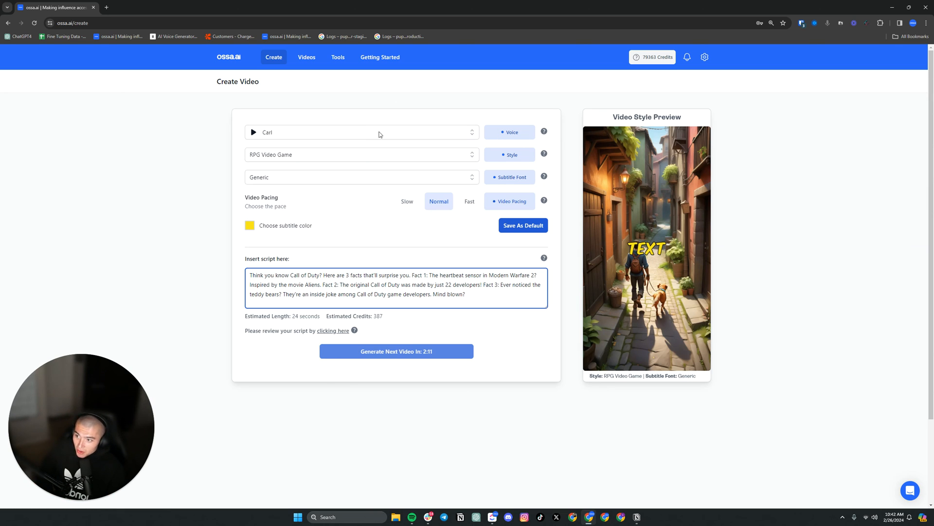
{"action": "left_click", "coordinate": [338, 57]}
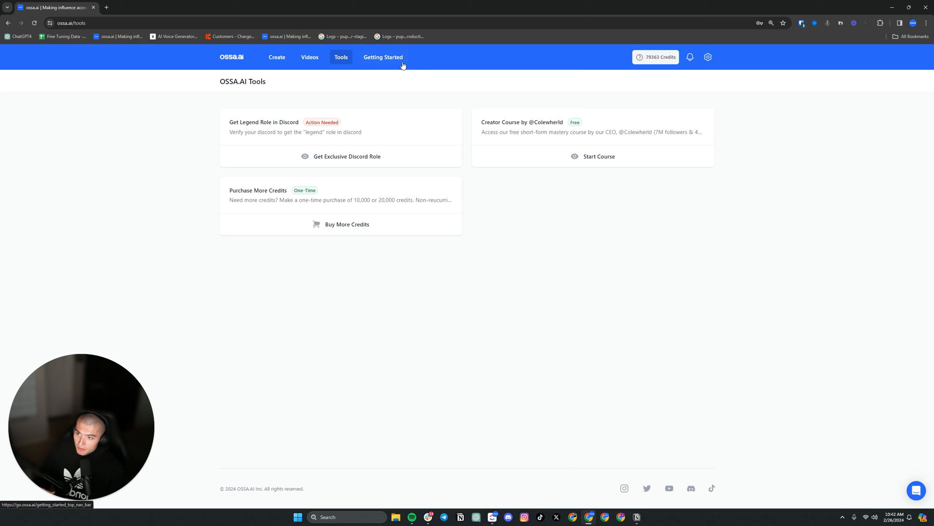
Step: Browse the Getting Started and FAQ's help articles, then return to All Collections
{"action": "left_click", "coordinate": [383, 57]}
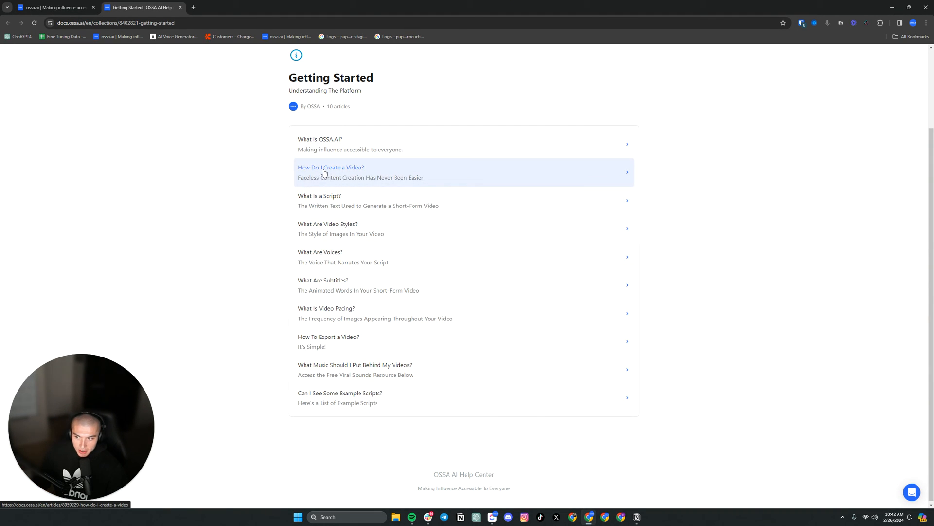
{"action": "mouse_move", "coordinate": [347, 204]}
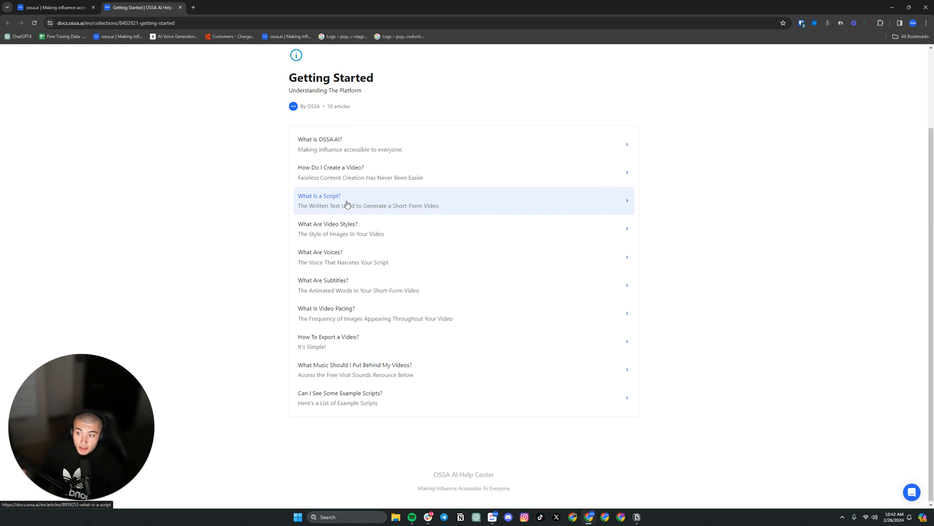
{"action": "mouse_move", "coordinate": [334, 139]}
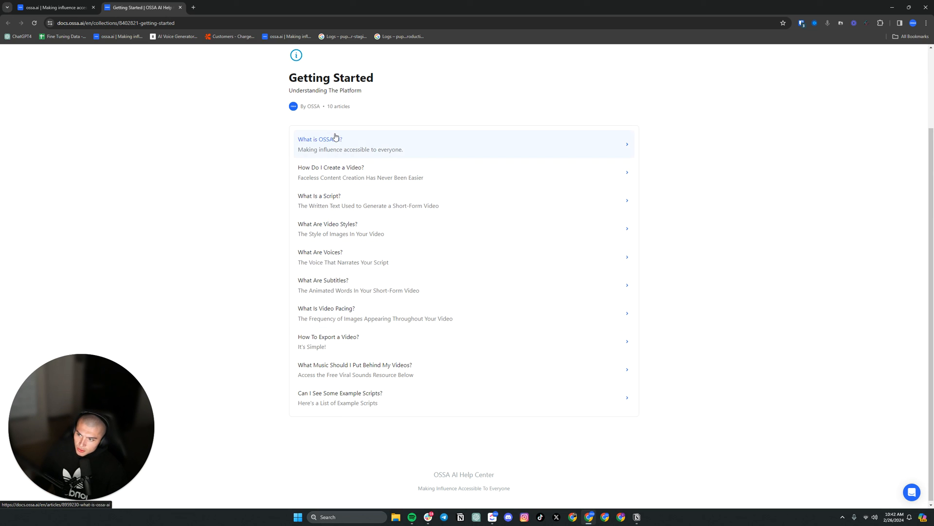
{"action": "scroll", "scroll_direction": "up", "scroll_amount": 3}
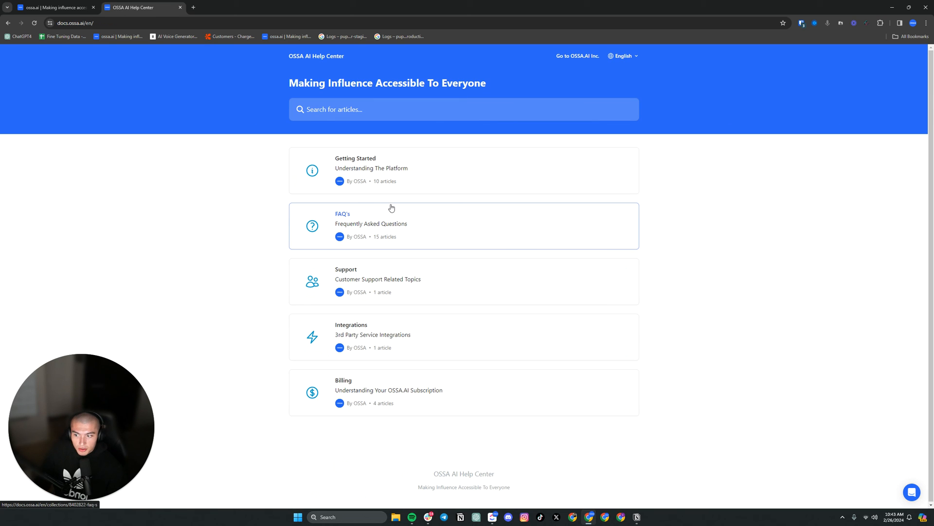
{"action": "left_click", "coordinate": [342, 223]}
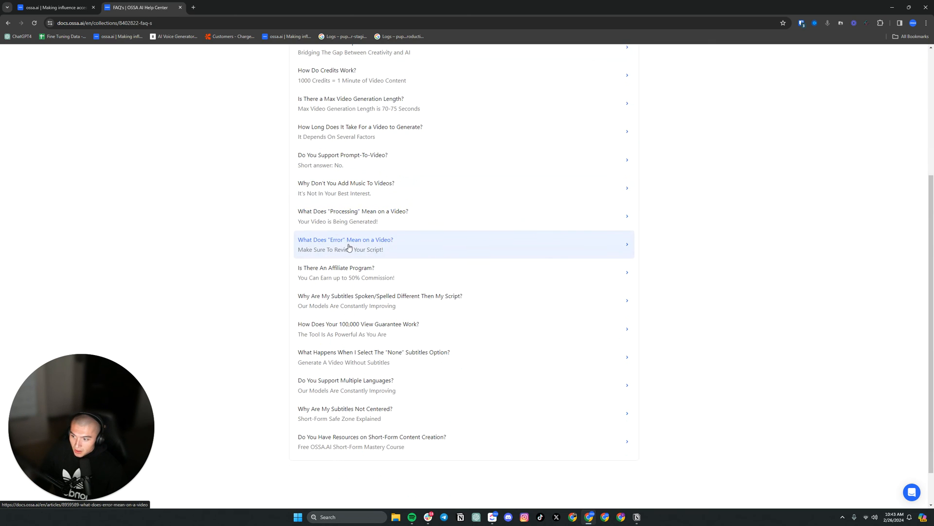
{"action": "mouse_move", "coordinate": [434, 276]}
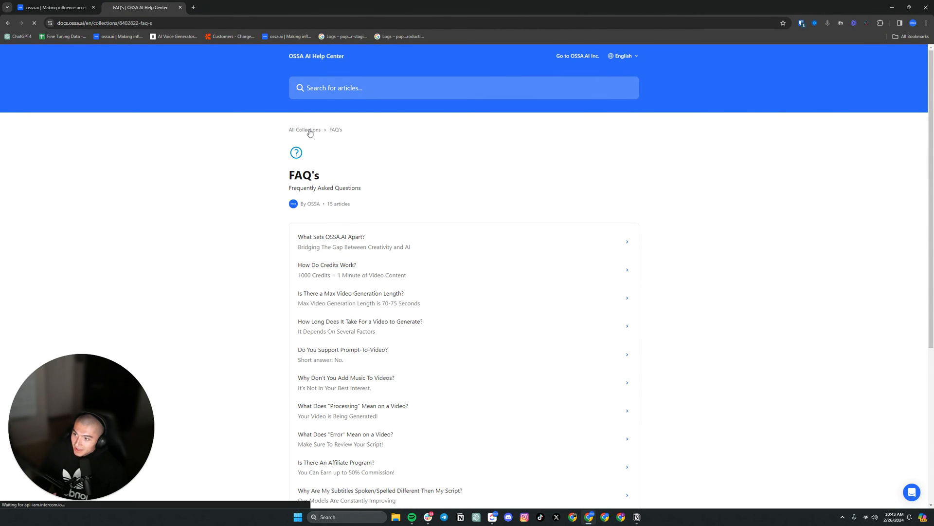
{"action": "left_click", "coordinate": [305, 130]}
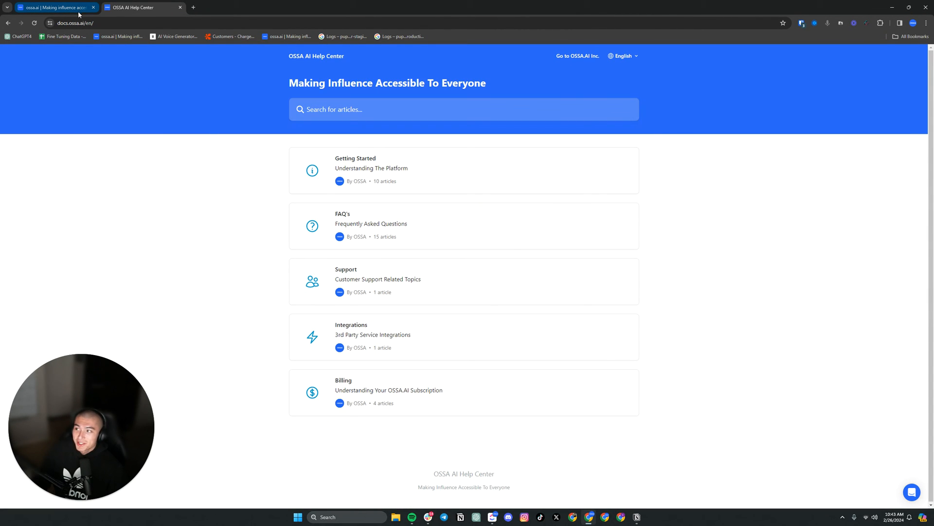
{"action": "mouse_move", "coordinate": [82, 10]}
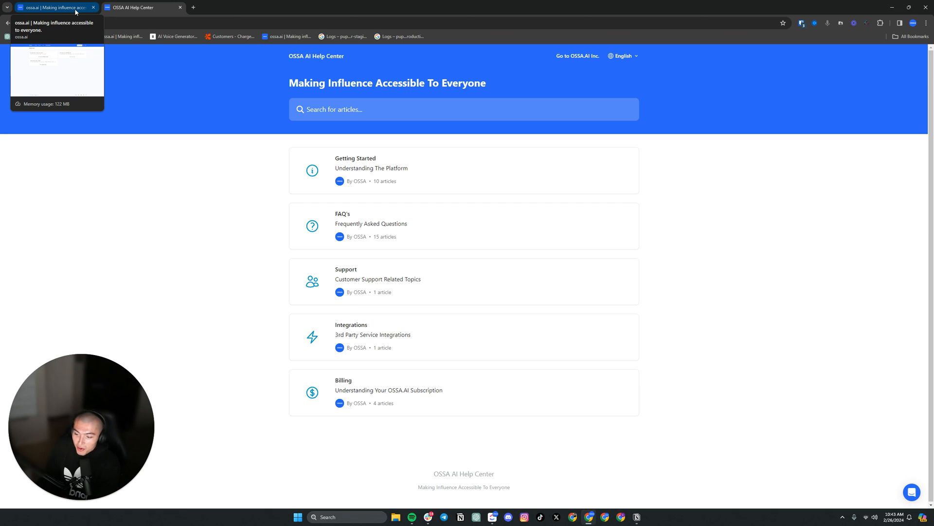